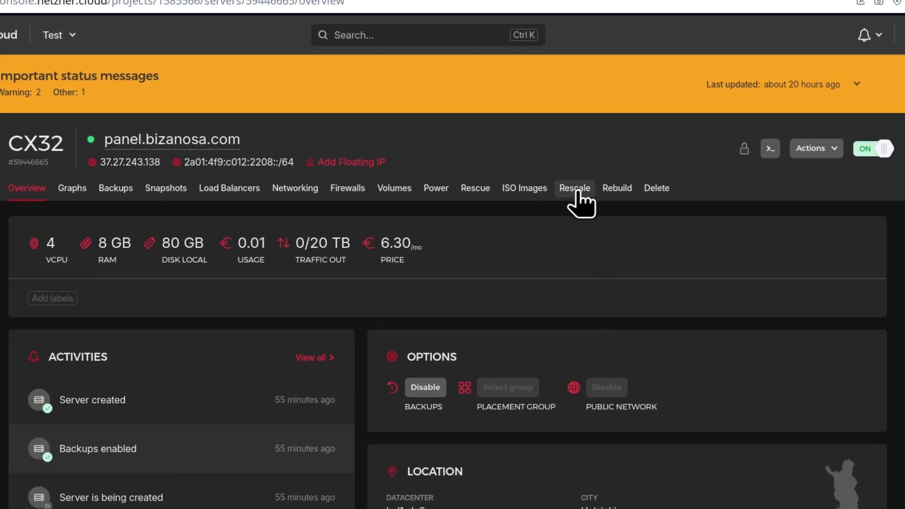
# Step: Open the CX32 server's Rescale tab and scroll down to the vCPU plan list
pyautogui.click(573, 187)
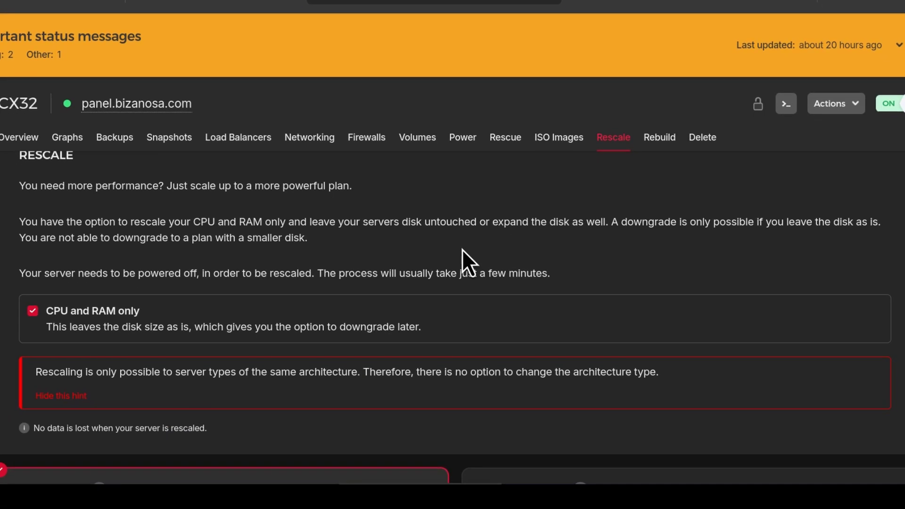
pyautogui.scroll(-3)
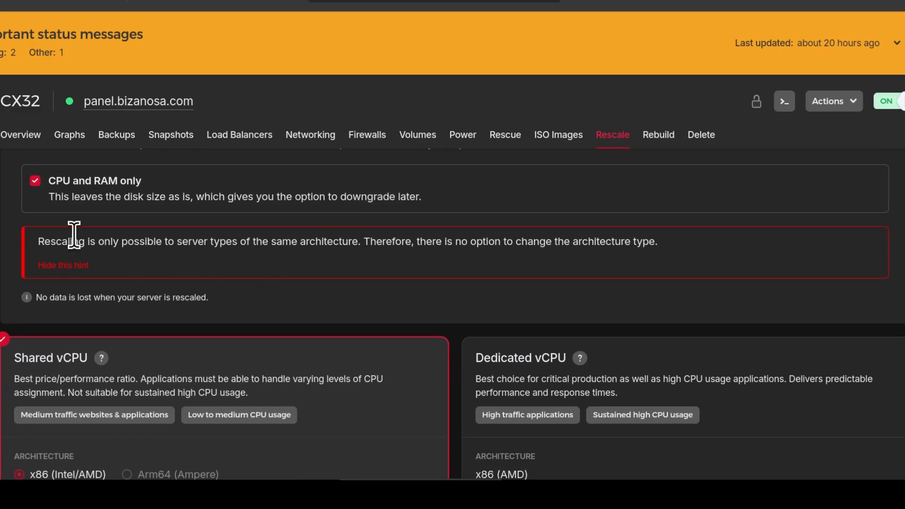
pyautogui.moveTo(115, 190)
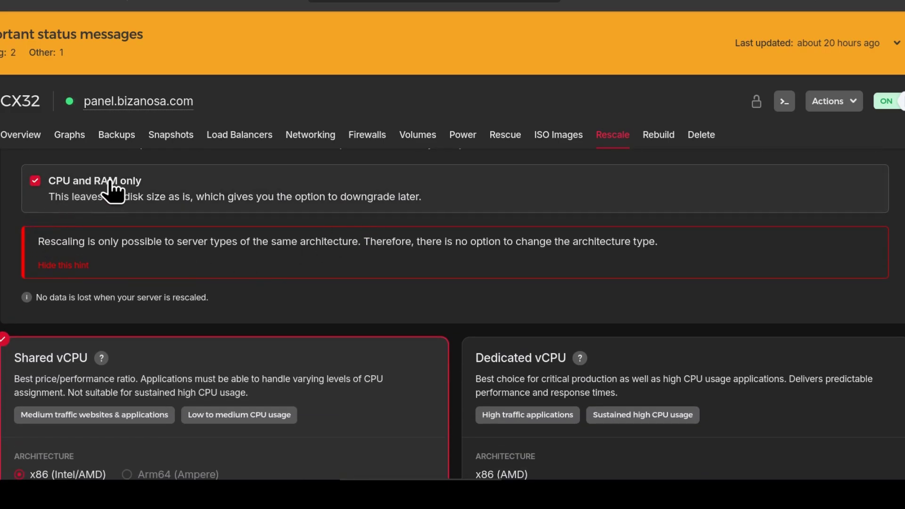
pyautogui.moveTo(149, 190)
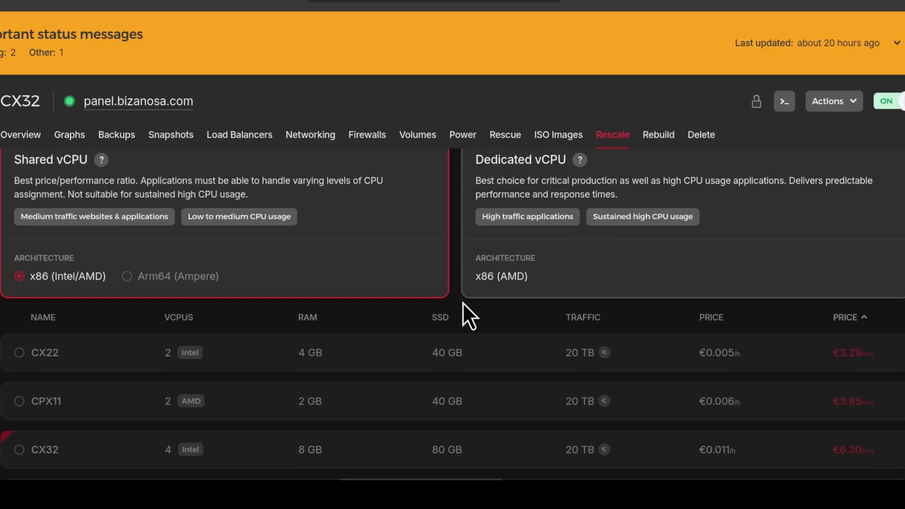
pyautogui.scroll(-3)
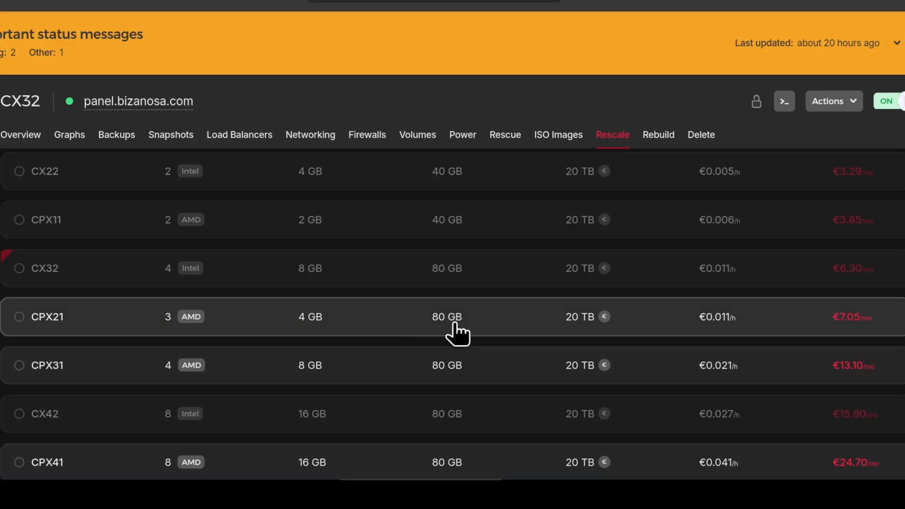
pyautogui.scroll(-3)
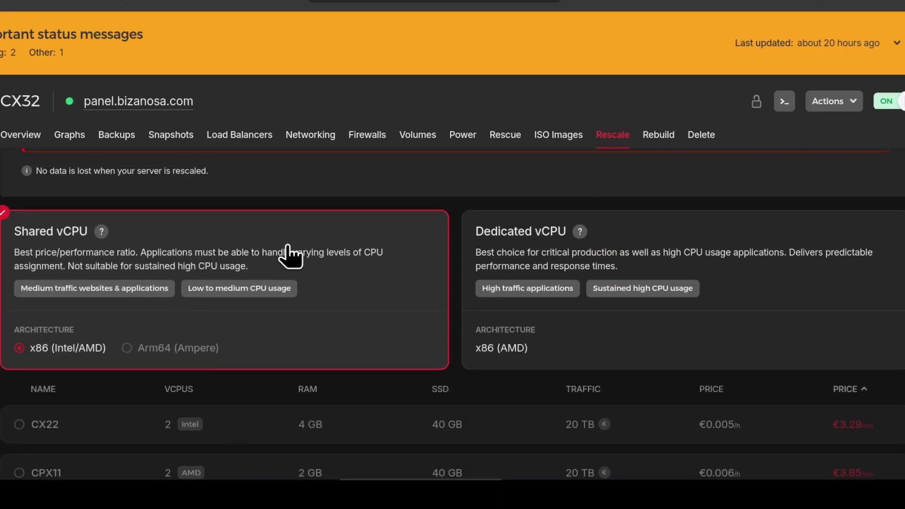
pyautogui.scroll(-3)
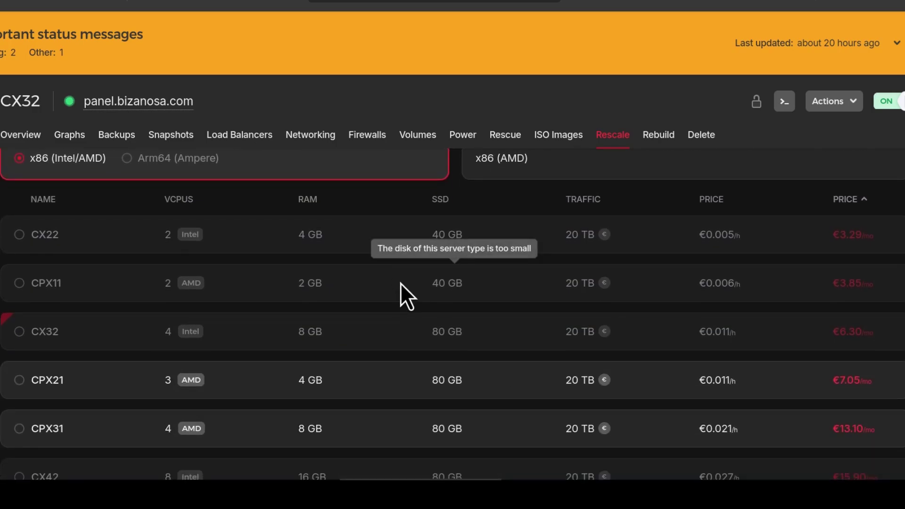
pyautogui.scroll(-3)
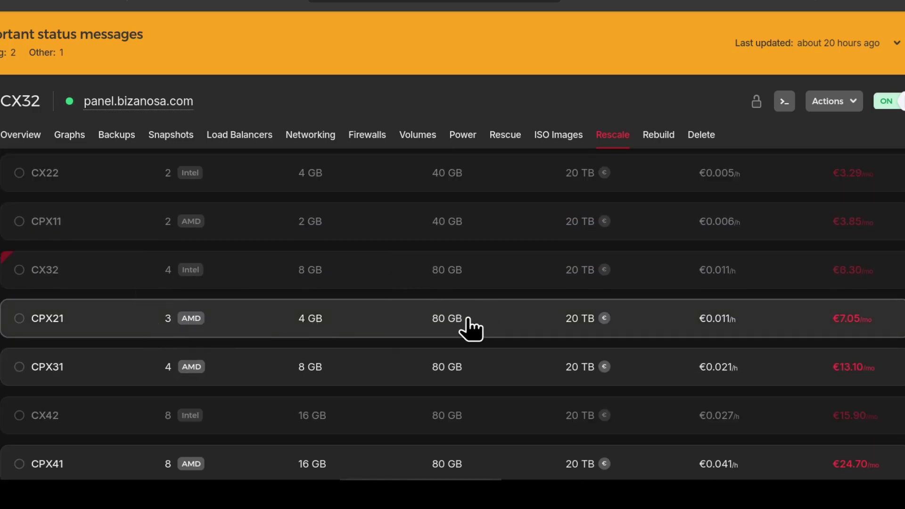
pyautogui.moveTo(418, 350)
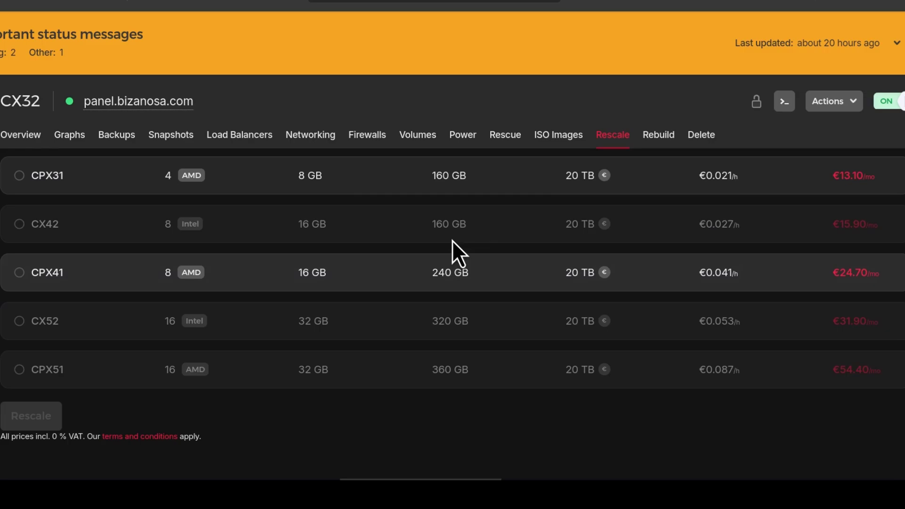
pyautogui.moveTo(455, 273)
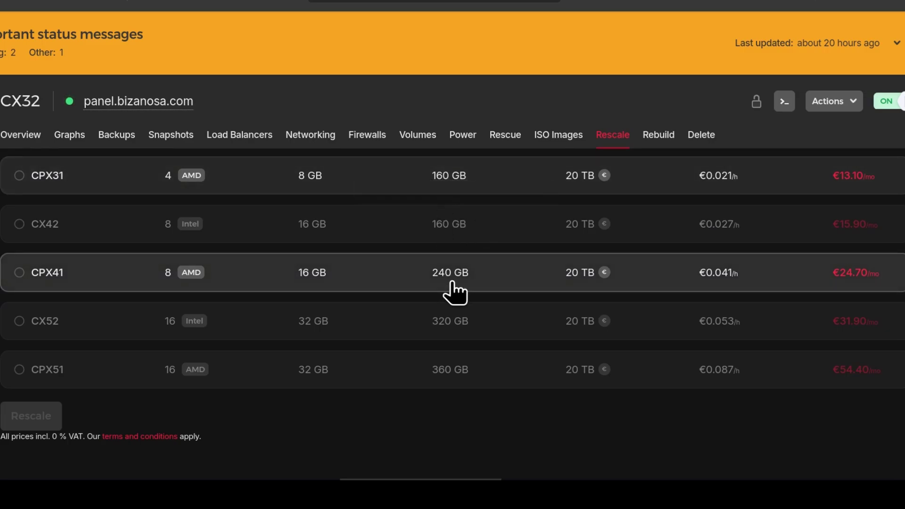
pyautogui.moveTo(464, 372)
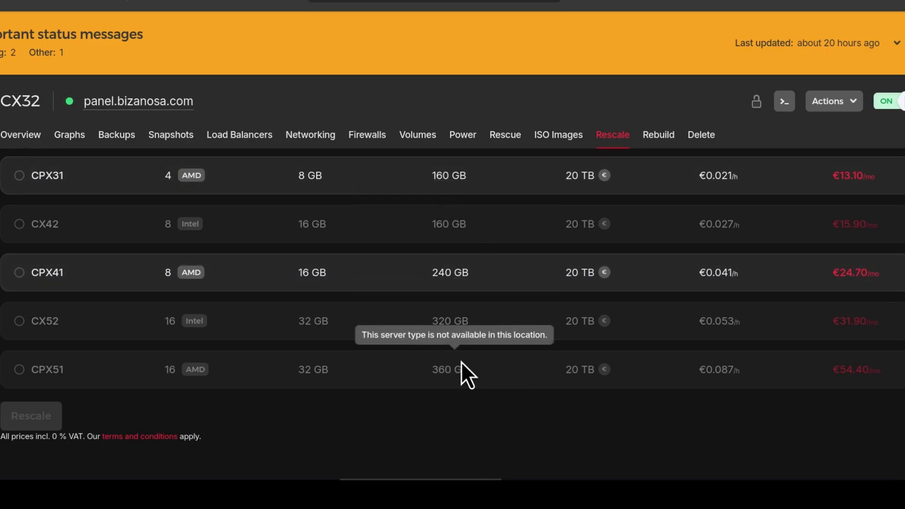
pyautogui.scroll(3)
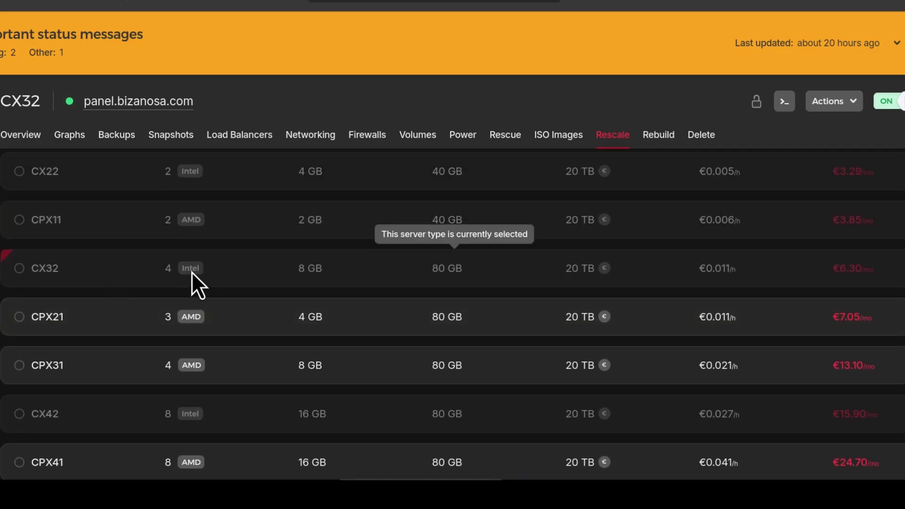
pyautogui.moveTo(277, 288)
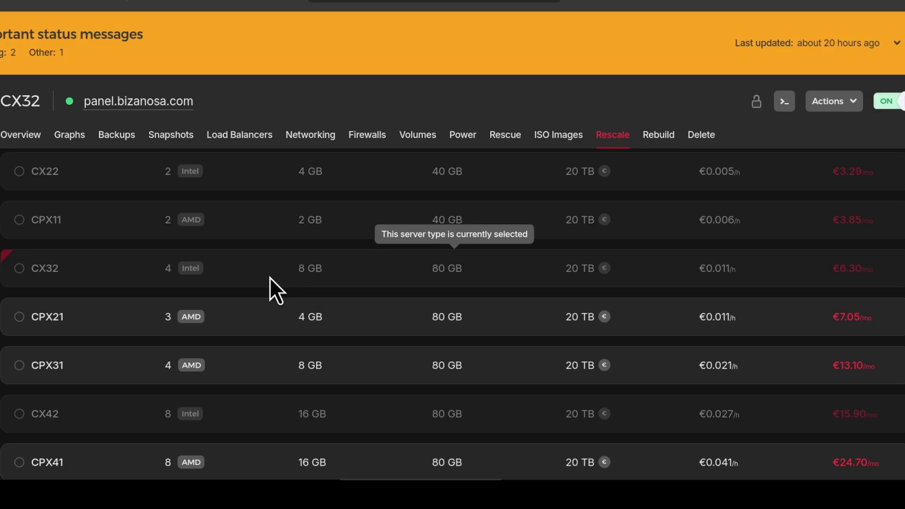
pyautogui.scroll(-3)
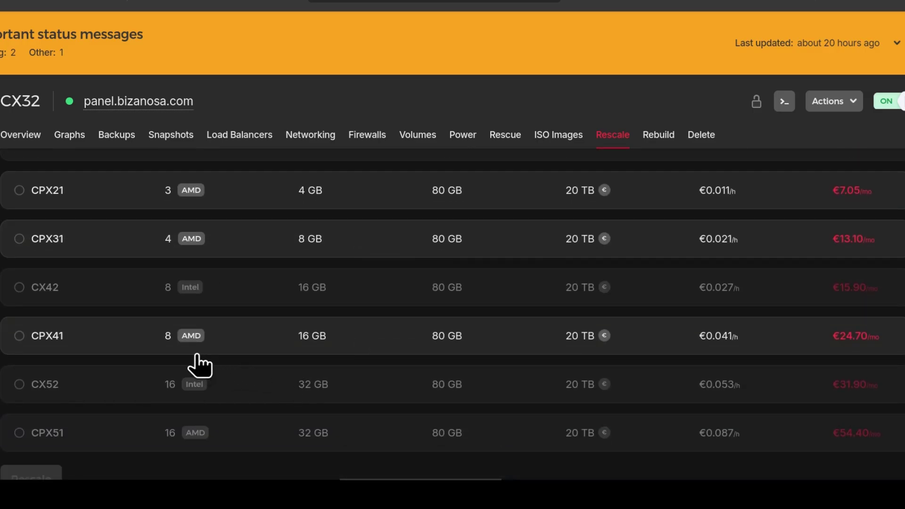
pyautogui.click(19, 335)
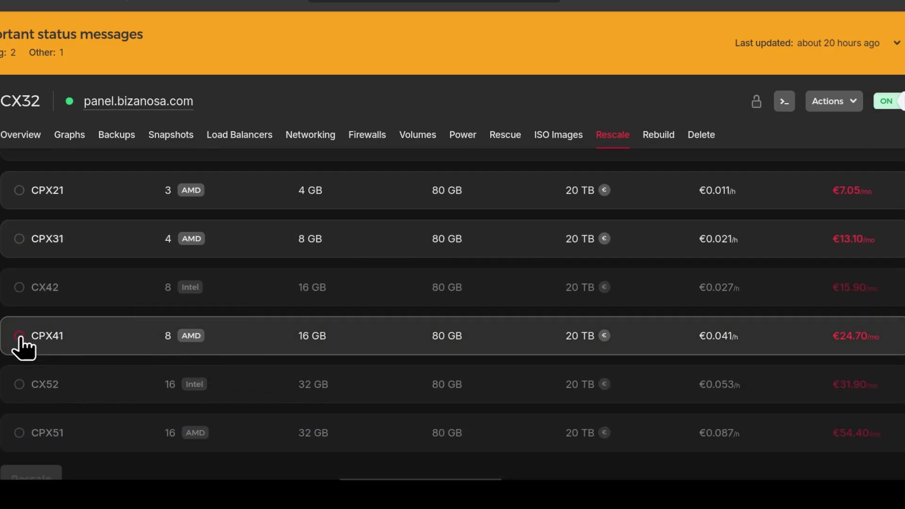
pyautogui.click(19, 335)
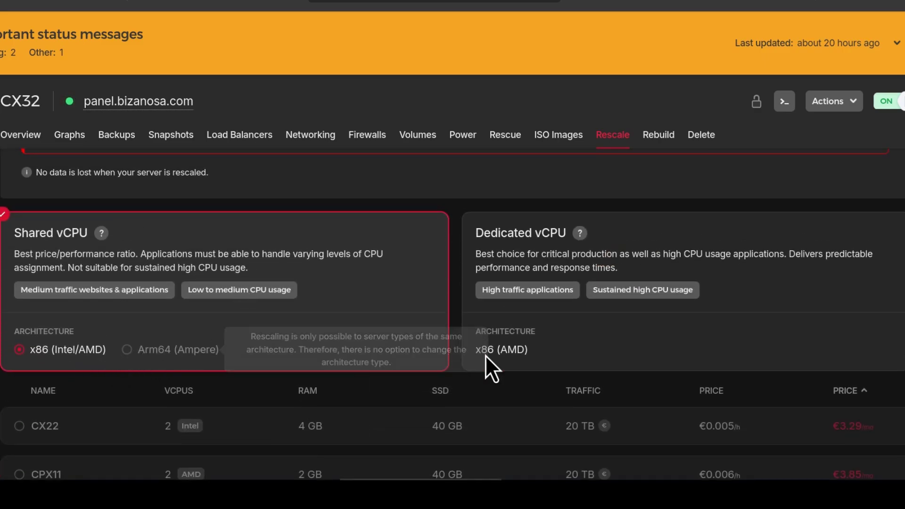
# Step: Select the dedicated CCX13 plan with 2 AMD vCPUs and 8 GB RAM
pyautogui.scroll(-3)
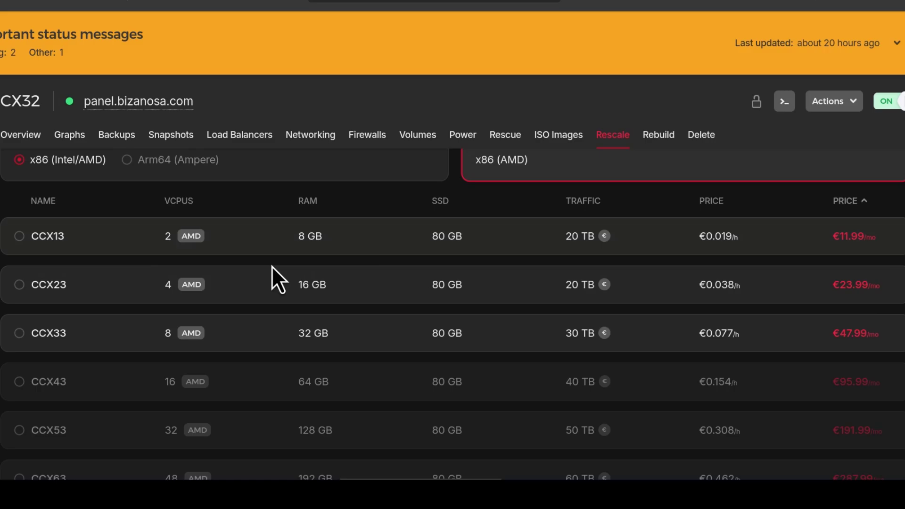
pyautogui.moveTo(230, 249)
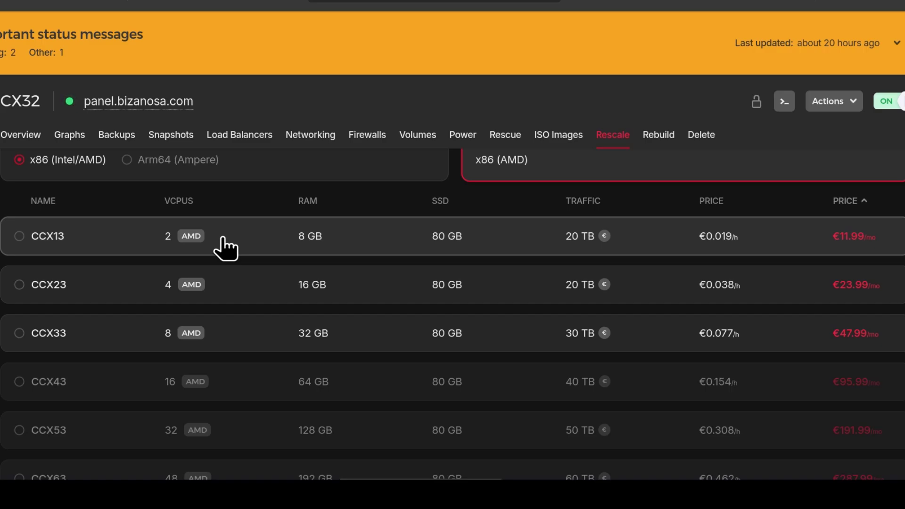
pyautogui.click(19, 240)
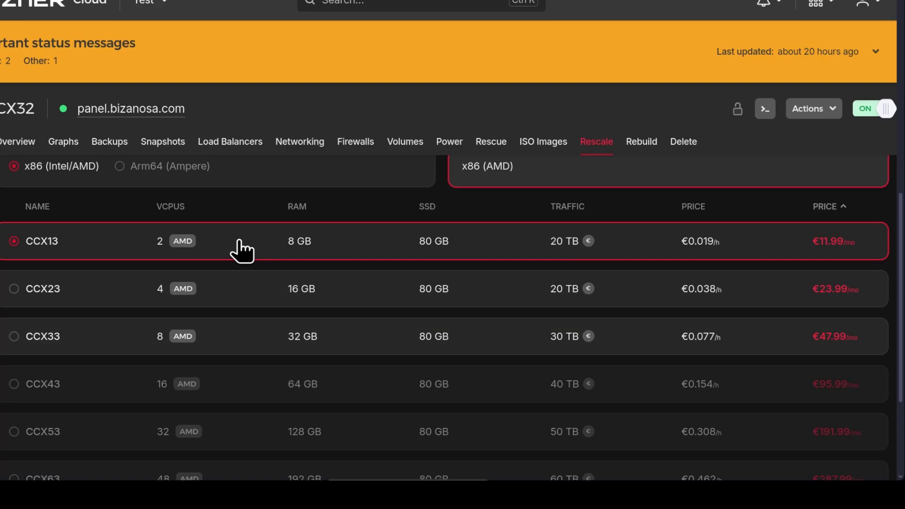
pyautogui.scroll(-3)
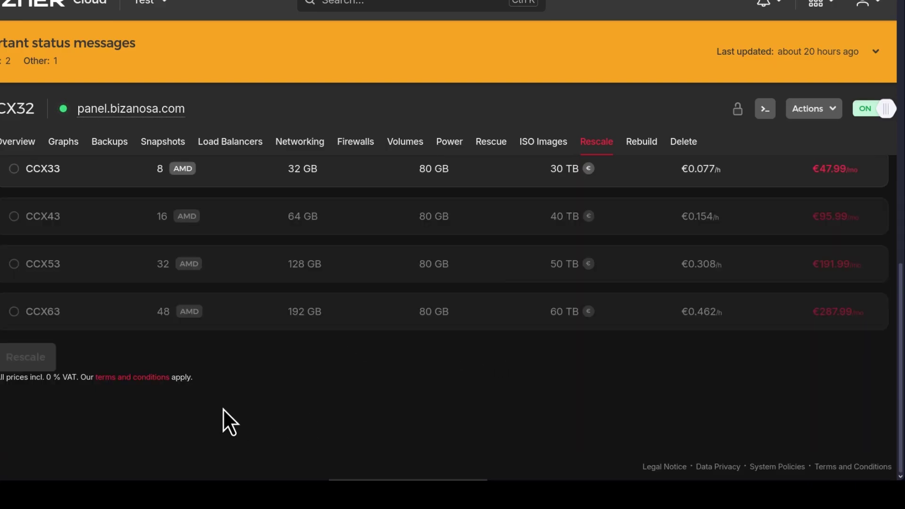
pyautogui.moveTo(558, 321)
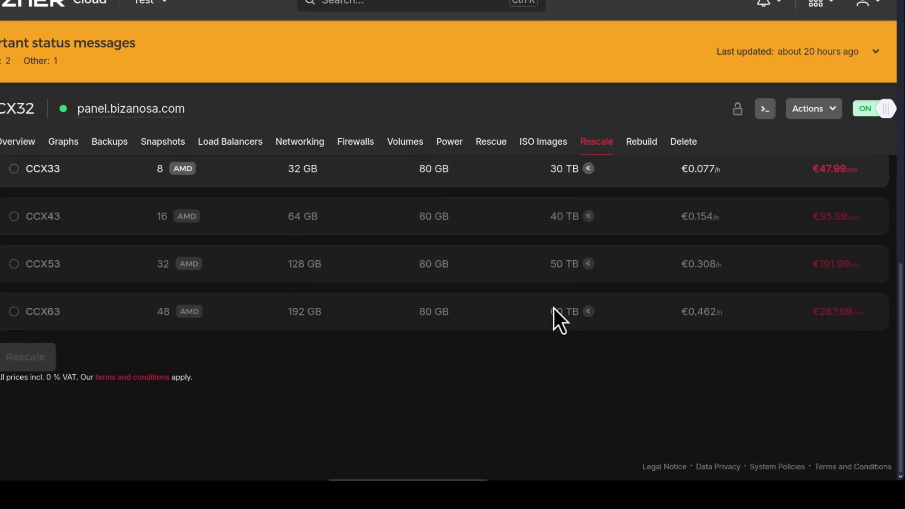
# Step: Switch the CX32 server off and confirm the hard shutdown
pyautogui.click(872, 108)
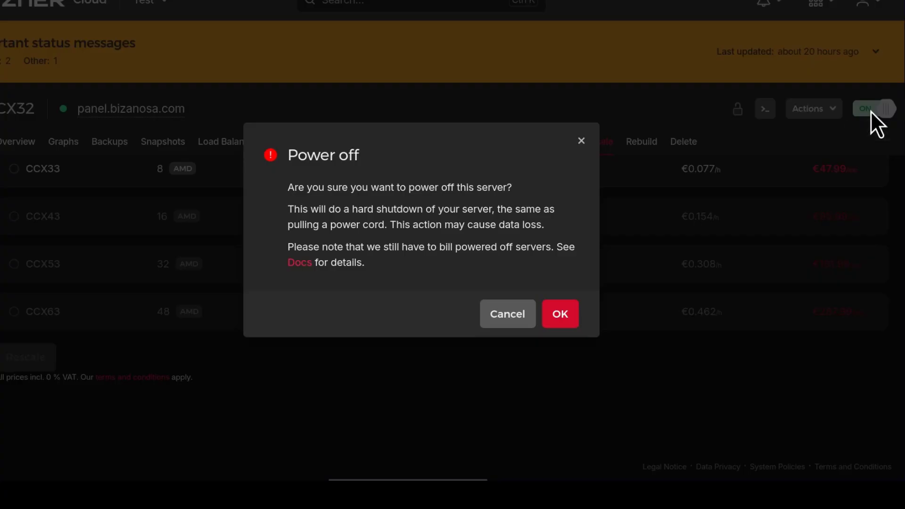
pyautogui.click(559, 314)
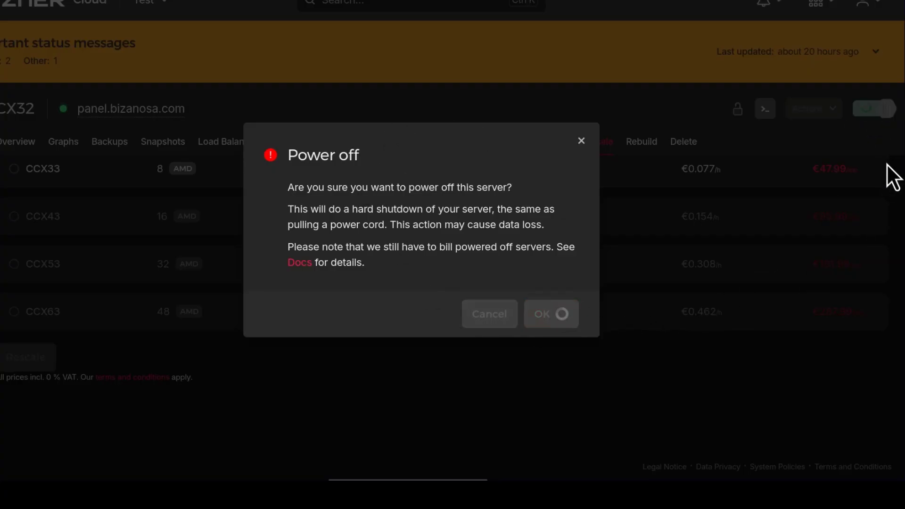
pyautogui.click(550, 313)
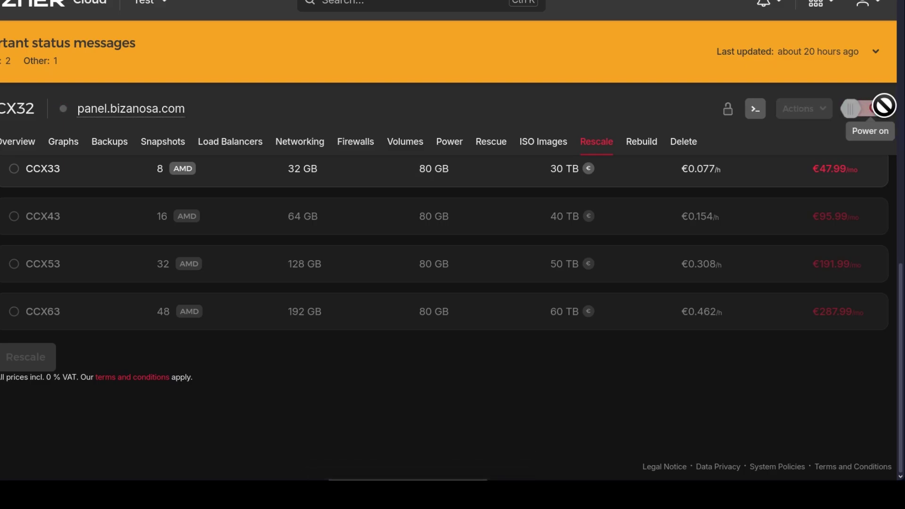
# Step: Start rescaling the powered-off server to the CCX13 plan
pyautogui.click(863, 108)
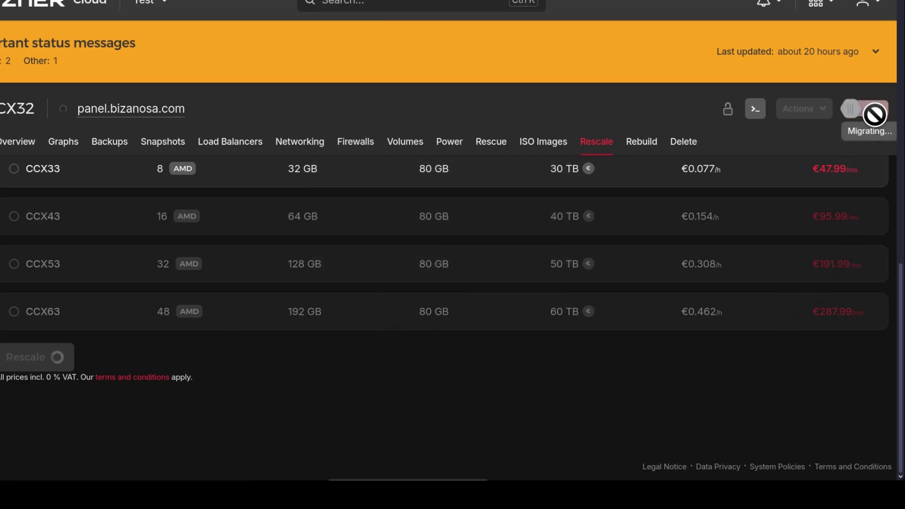
pyautogui.moveTo(170, 225)
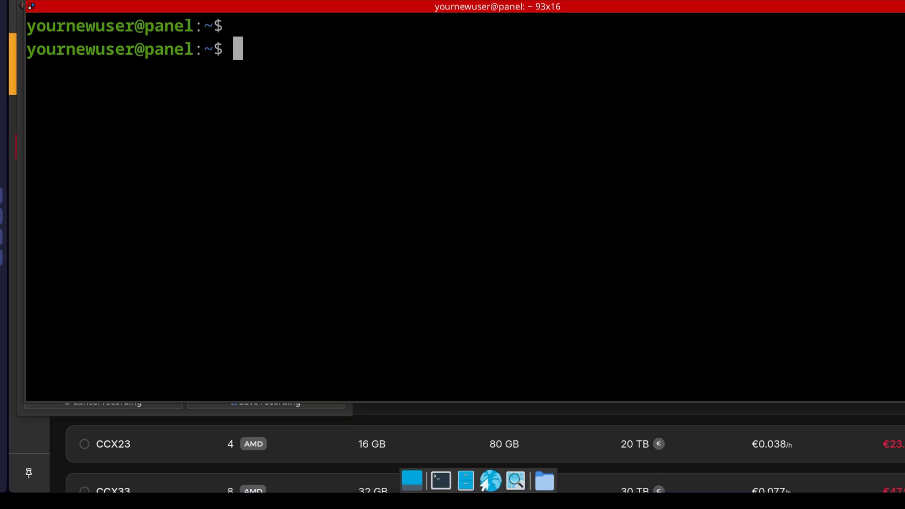
# Step: Run lscpu on the server to show 2 AMD EPYC CPUs
pyautogui.write('lsc')
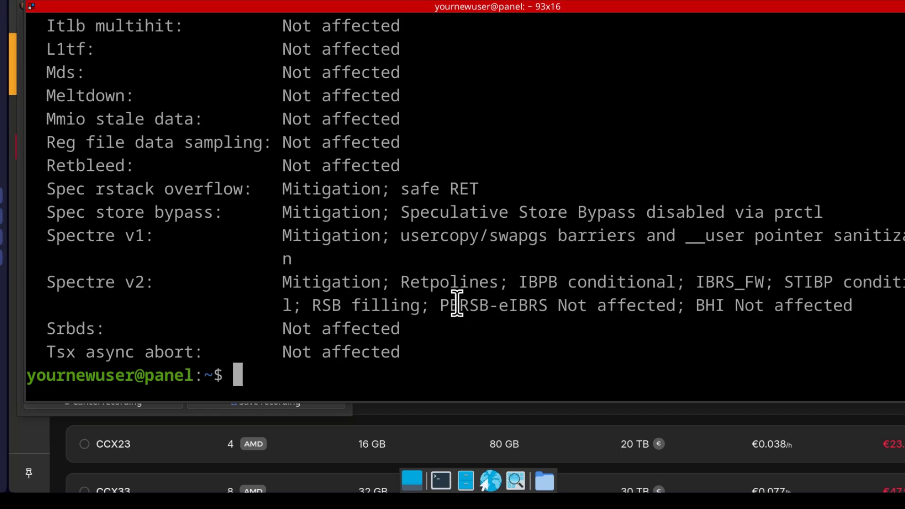
pyautogui.write('lscpu')
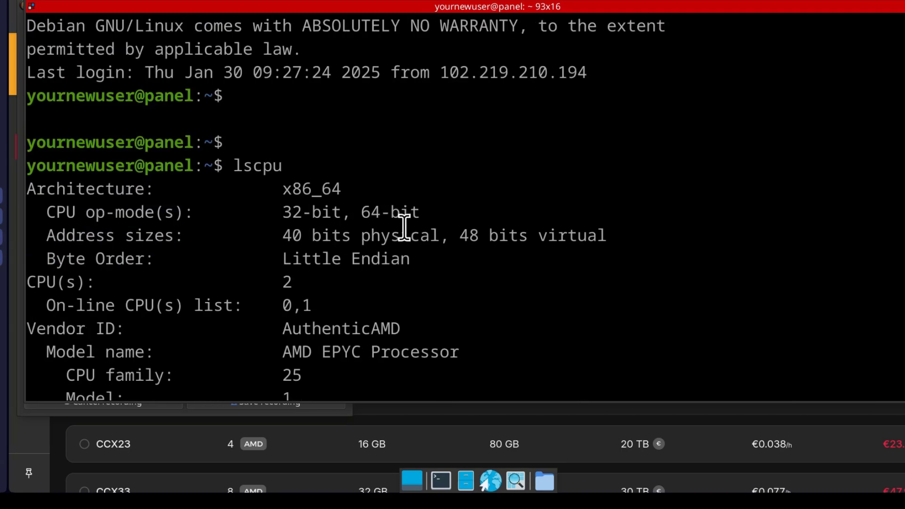